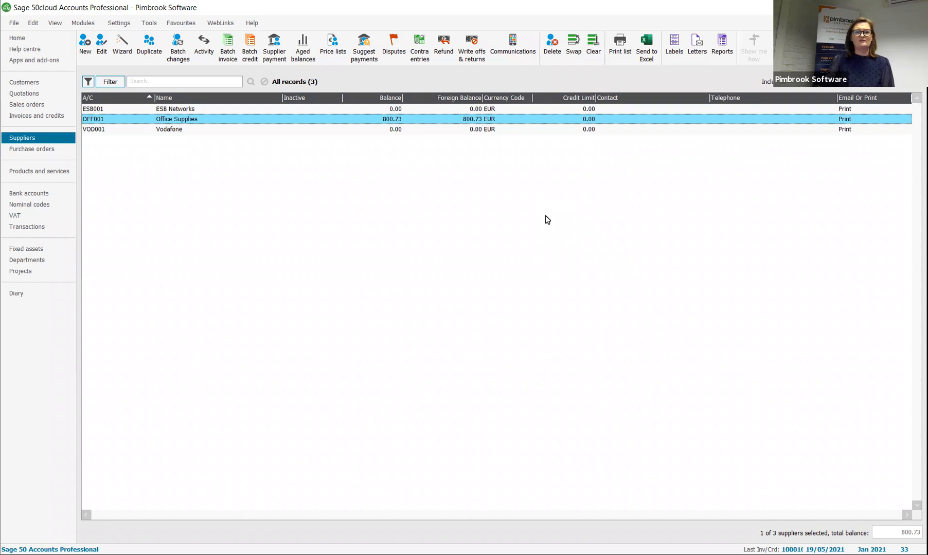
mouse_move(125, 128)
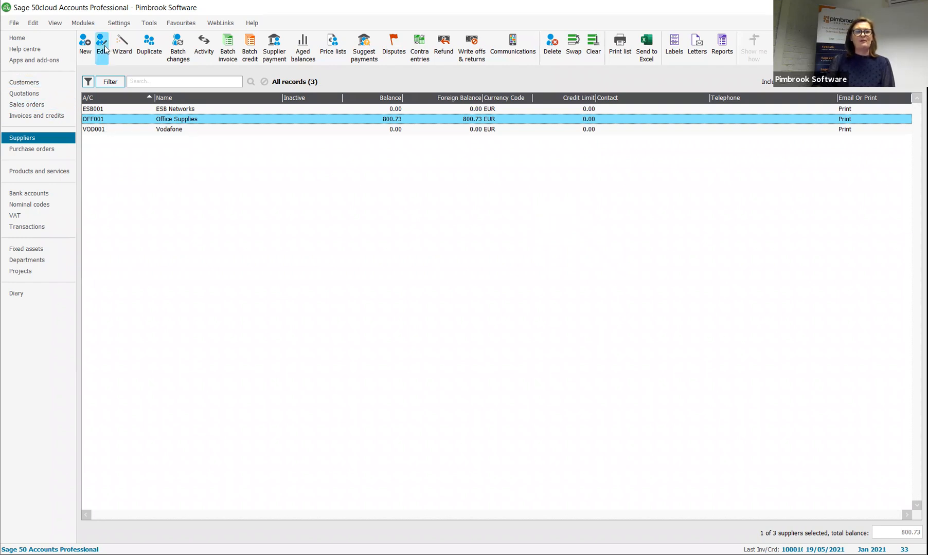
Step: Review the Office Supplies supplier record's bank and payment details
left_click(101, 45)
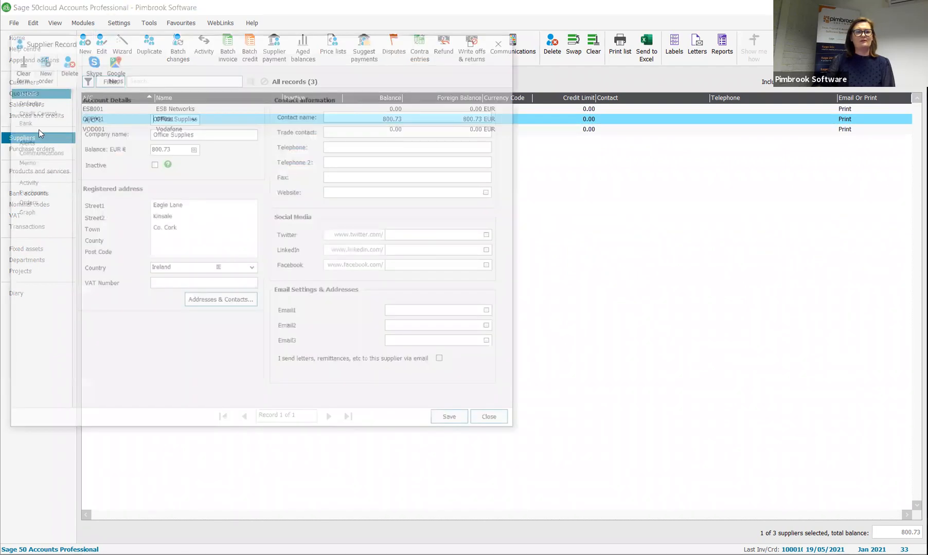
left_click(20, 121)
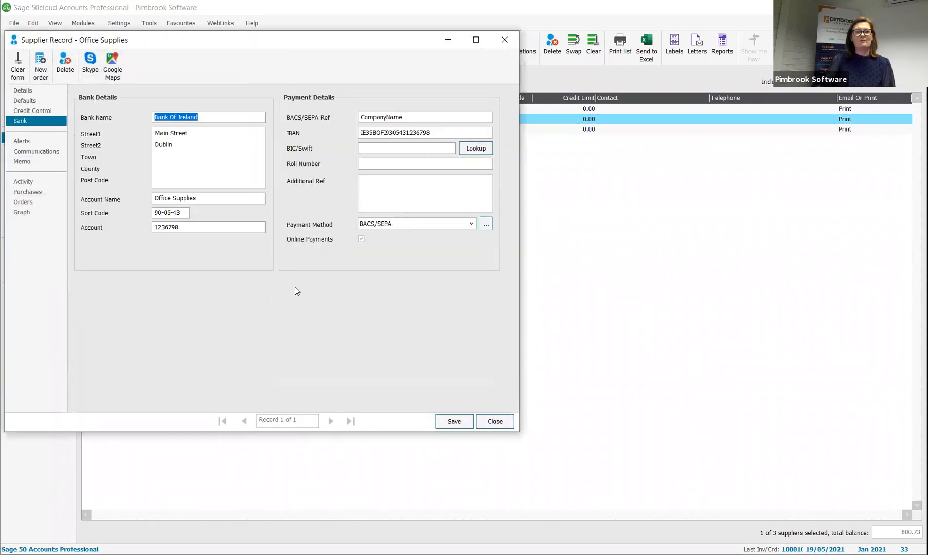
mouse_move(403, 236)
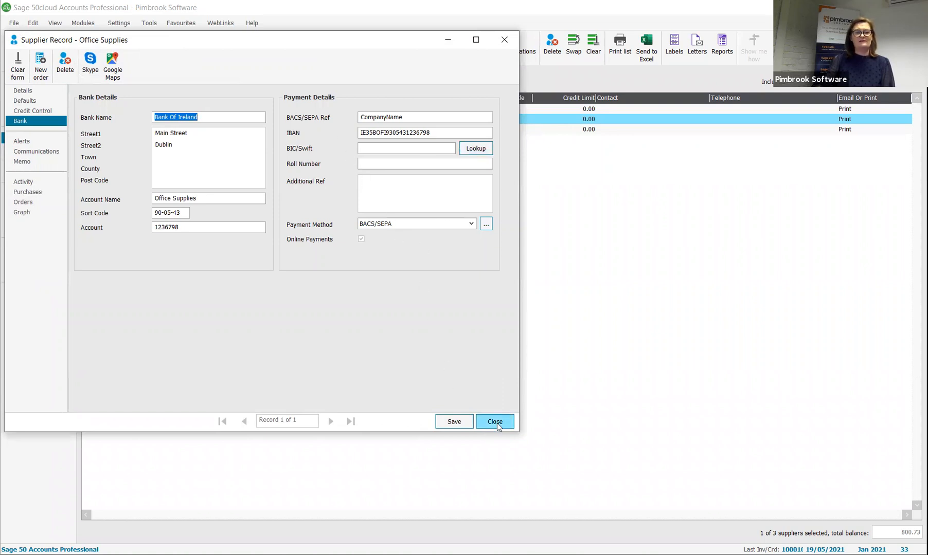
left_click(495, 421)
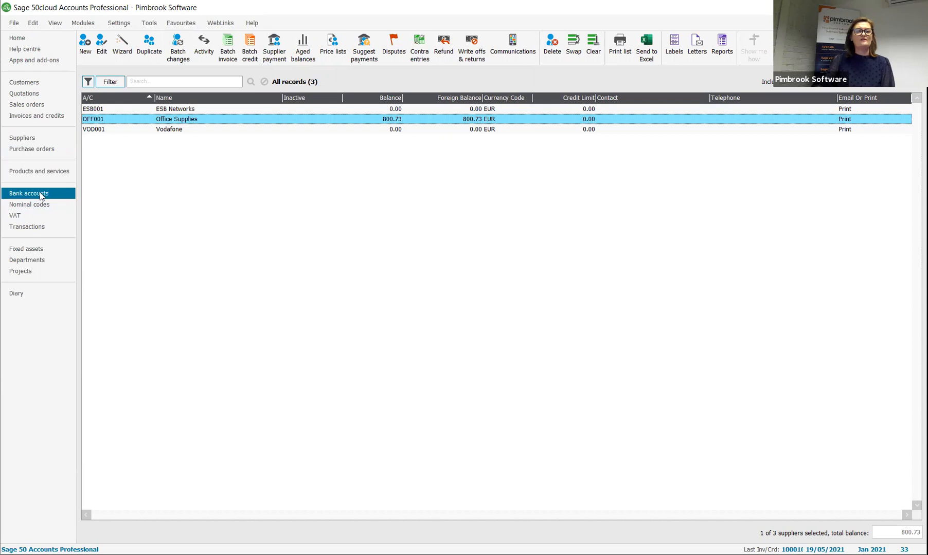
Step: Start a supplier payment from the Bank Current Account with Office Supplies as payee
left_click(29, 194)
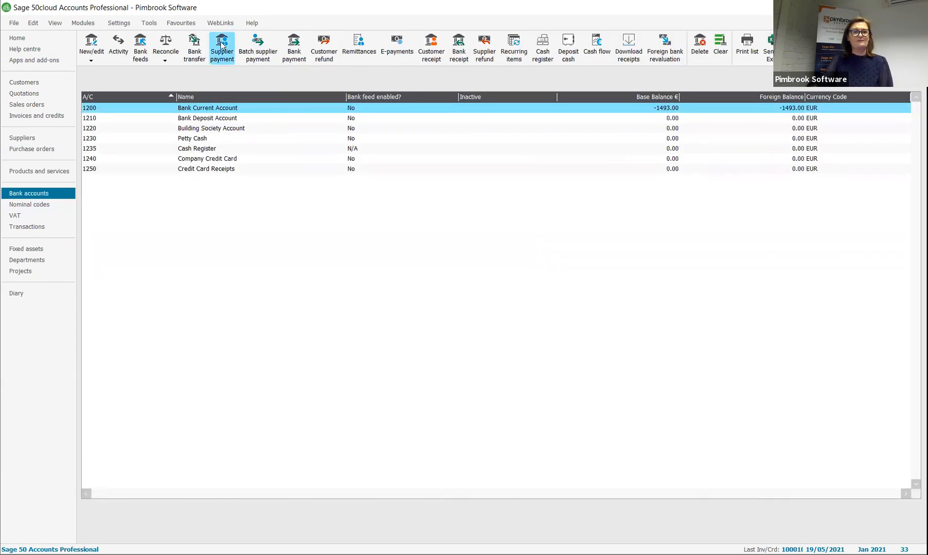
left_click(222, 47)
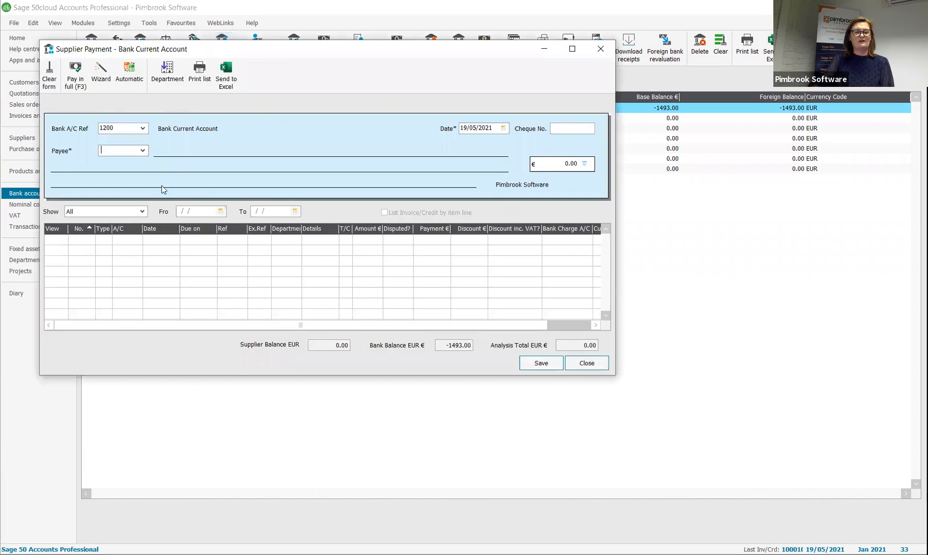
left_click(141, 150)
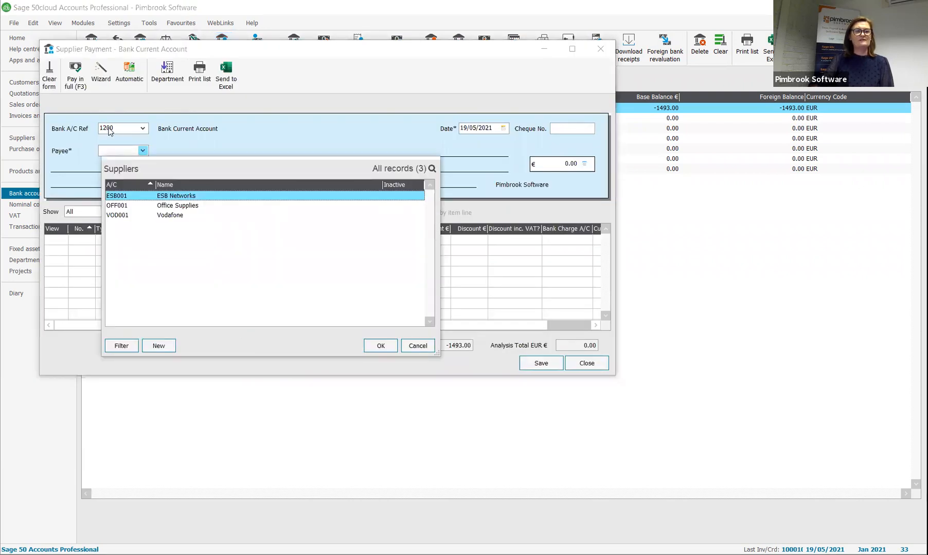
left_click(177, 205)
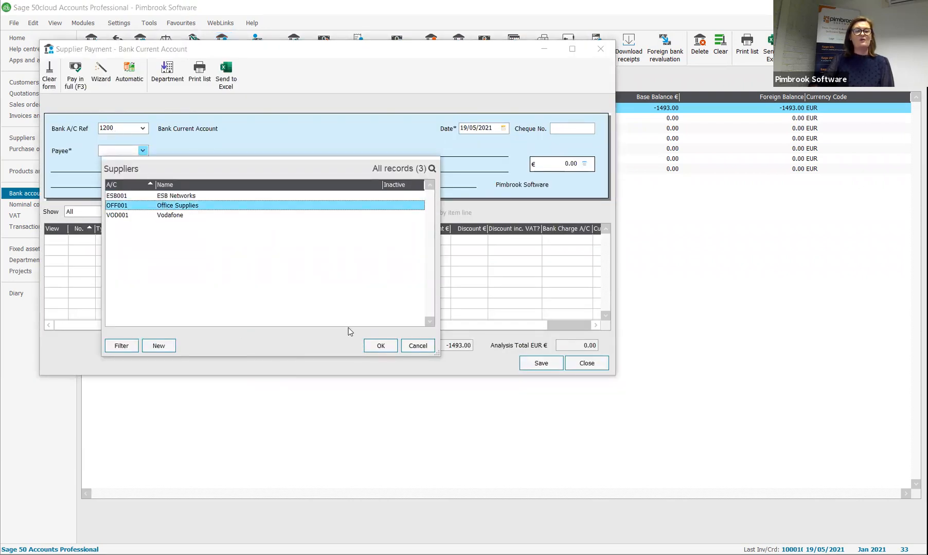
left_click(379, 346)
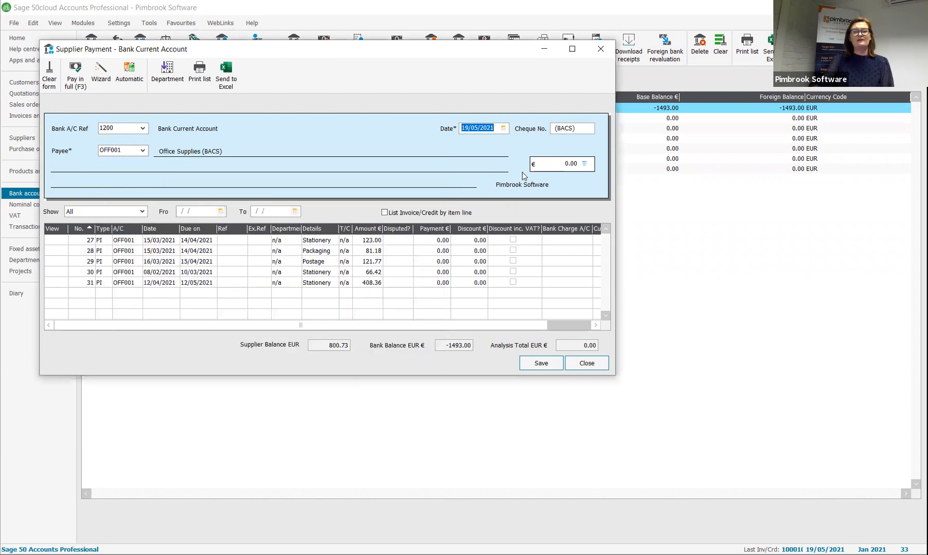
mouse_move(524, 128)
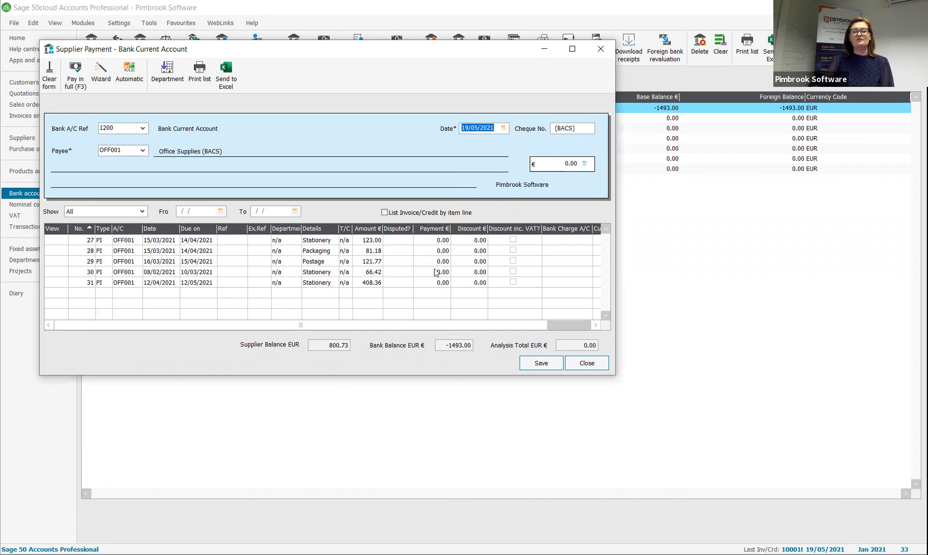
mouse_move(422, 247)
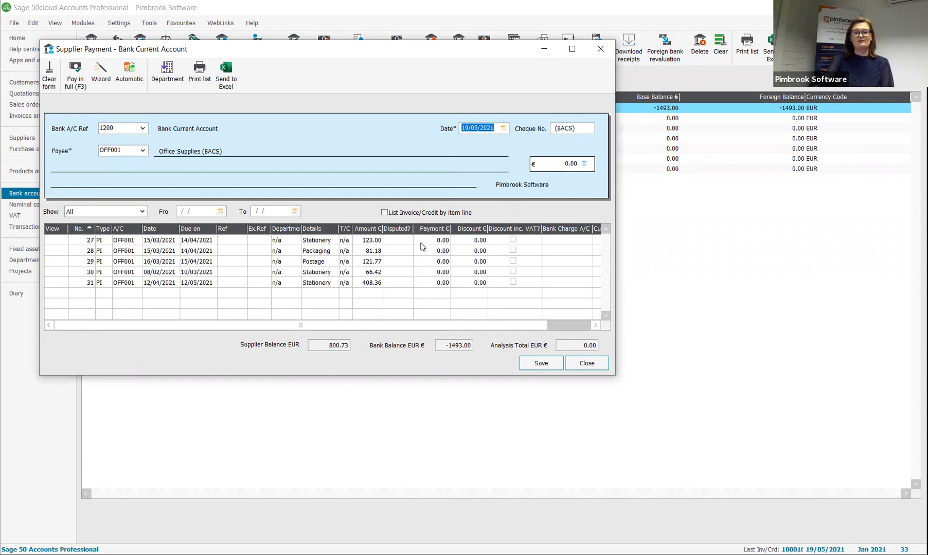
Step: Pay invoice 27 of 123.00 in full and save the payment
left_click(430, 240)
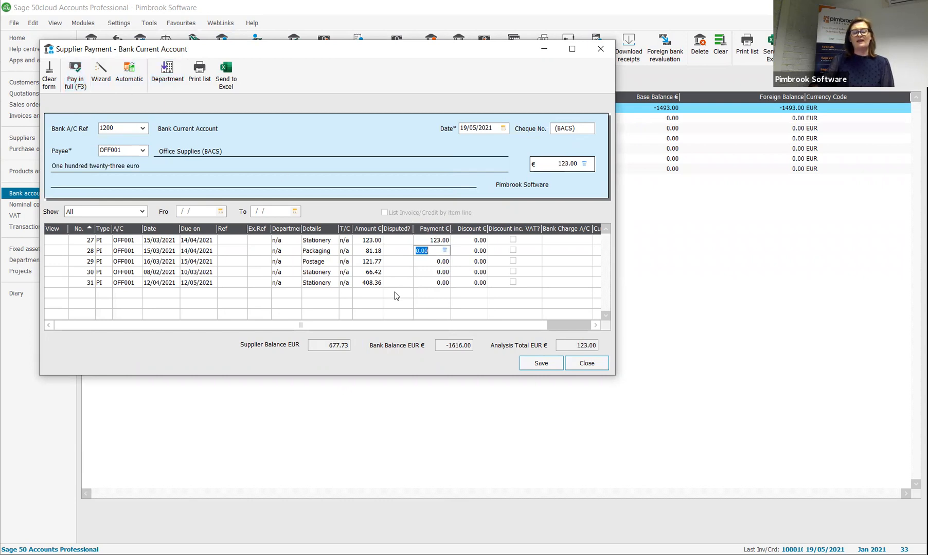
mouse_move(523, 334)
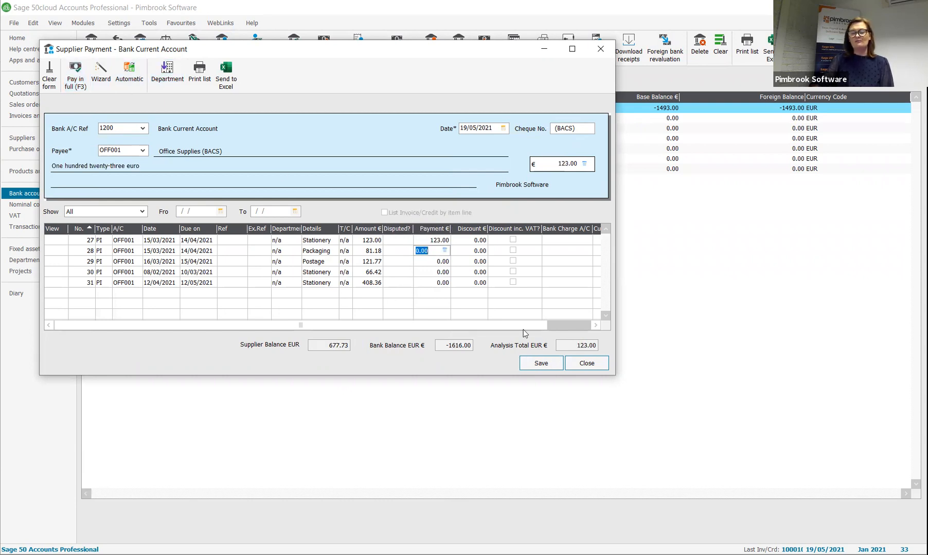
mouse_move(540, 363)
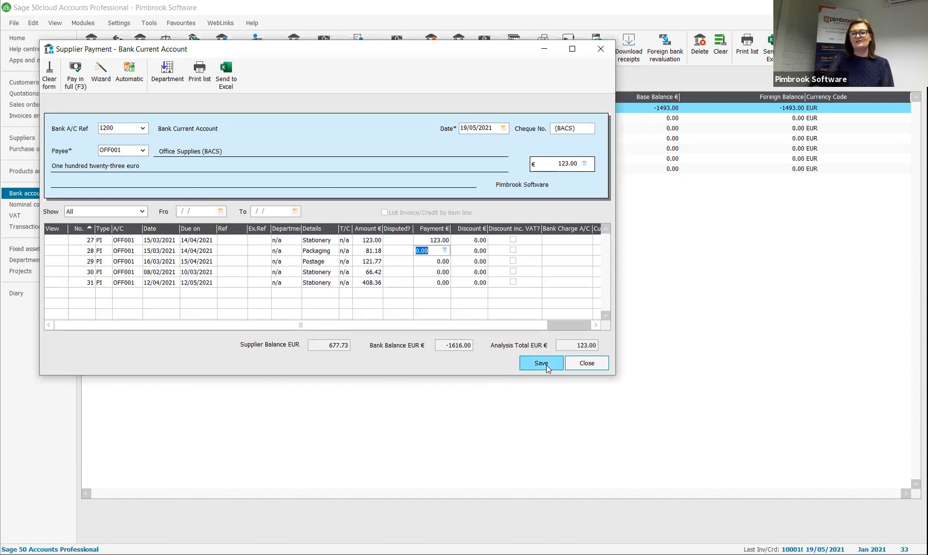
left_click(540, 363)
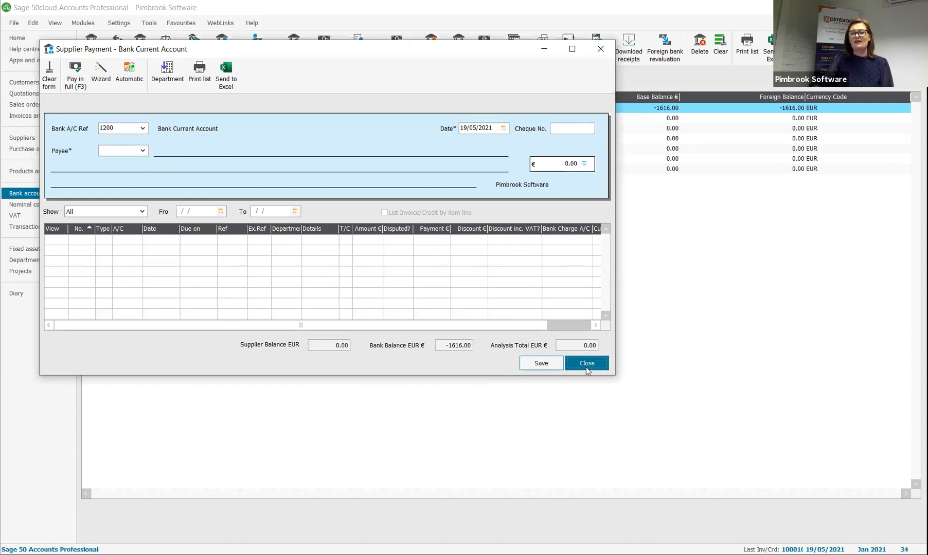
left_click(586, 363)
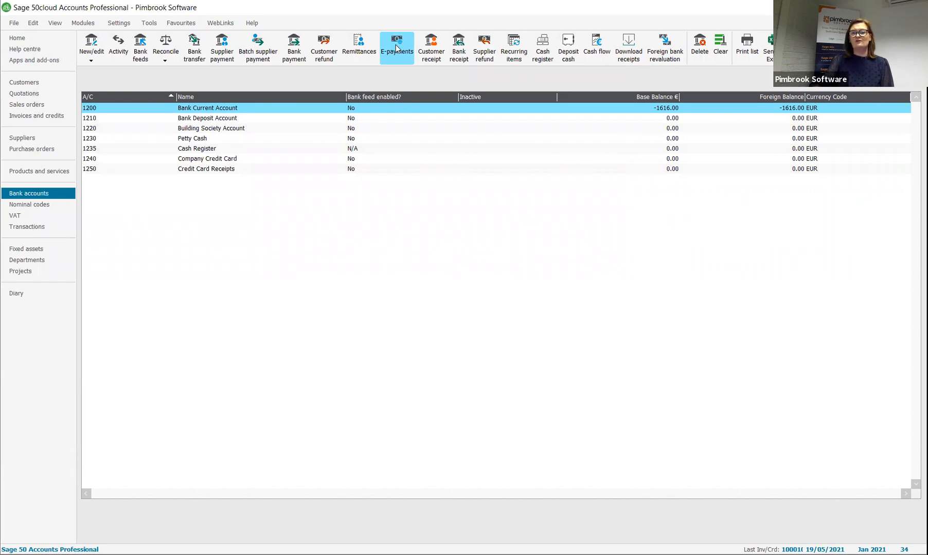
Step: Send the listed 123.00 purchase payment from E-payments, confirming the payment count and value
left_click(396, 47)
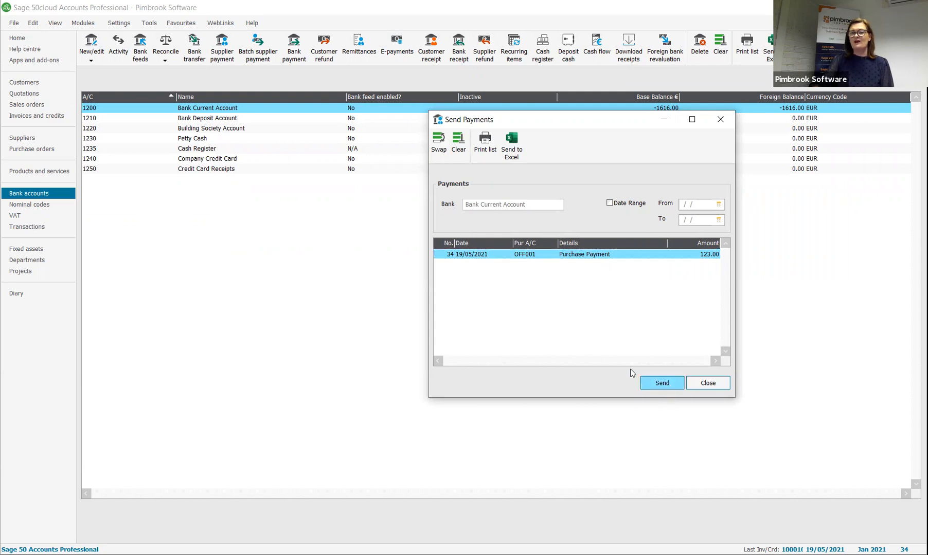
left_click(662, 382)
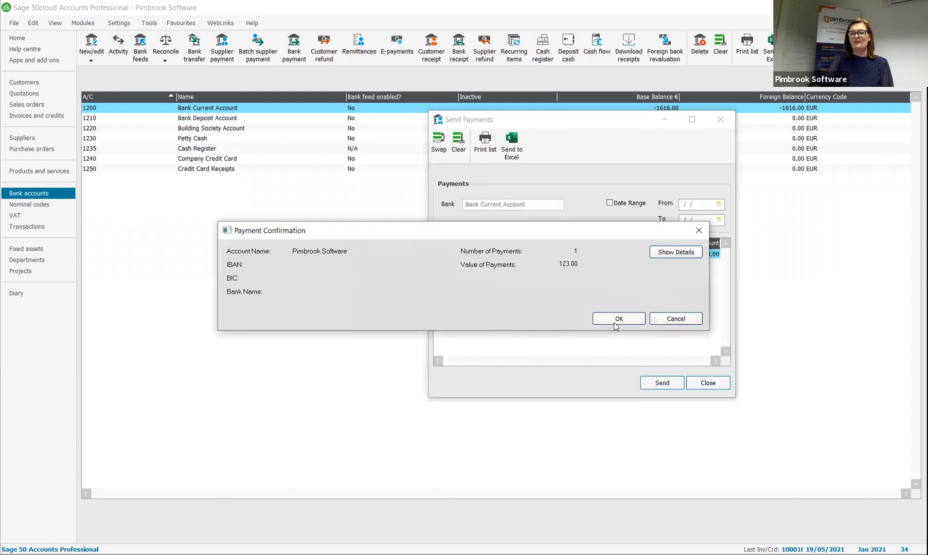
left_click(618, 319)
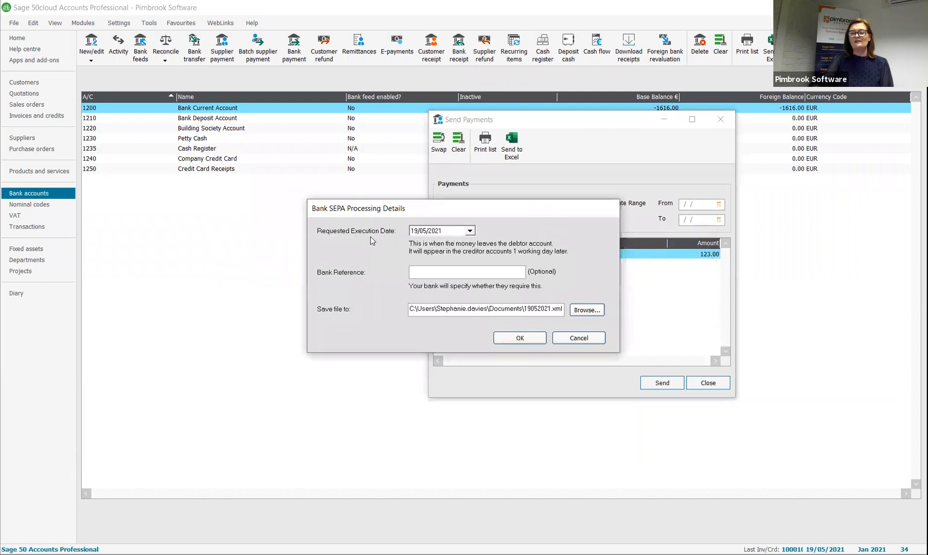
right_click(466, 272)
type("SupplierPaymentsMay")
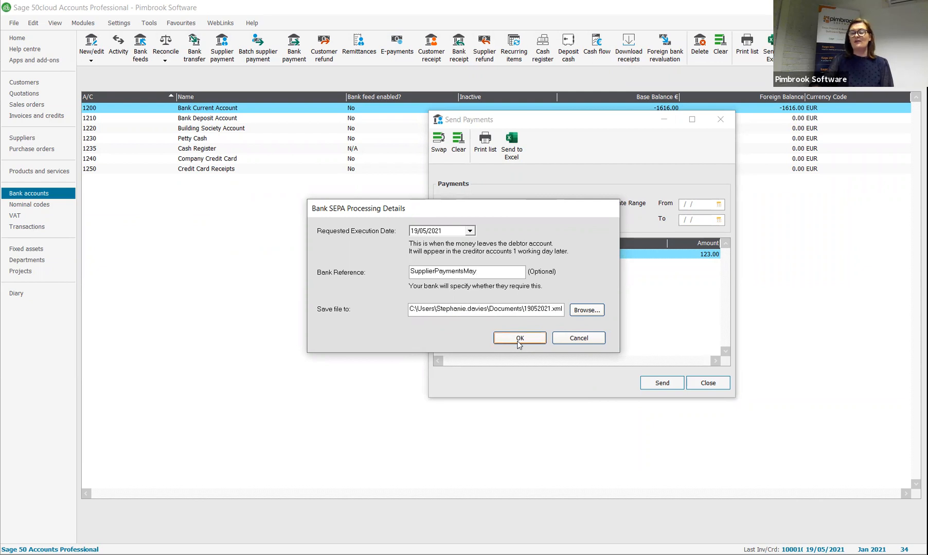
Step: Accept SEPA details referenced SupplierPaymentsMay, replace the existing file, and view the error log
left_click(519, 337)
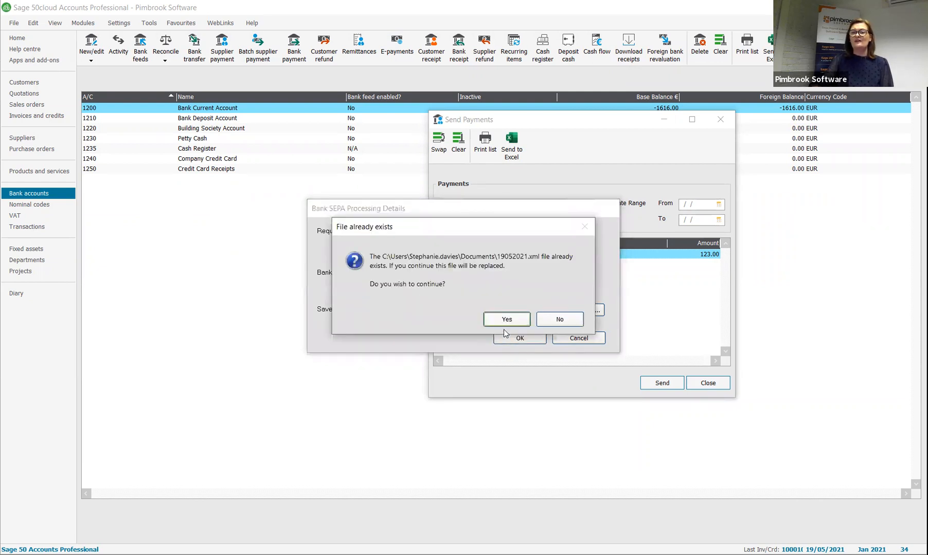
left_click(506, 319)
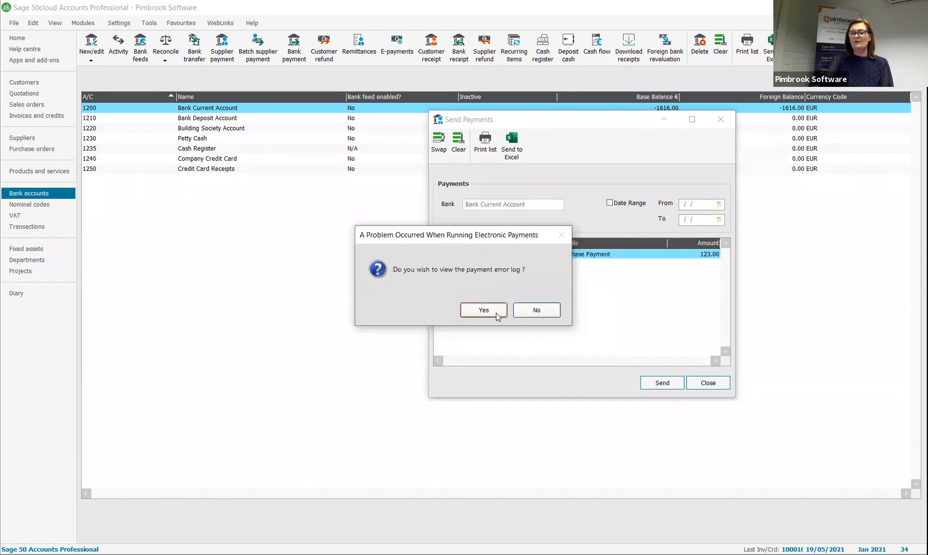
left_click(534, 309)
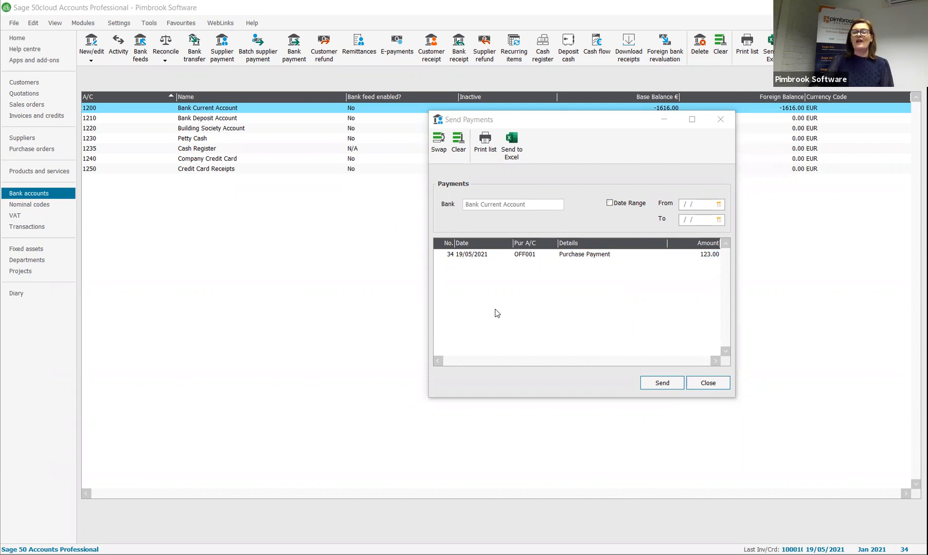
mouse_move(176, 141)
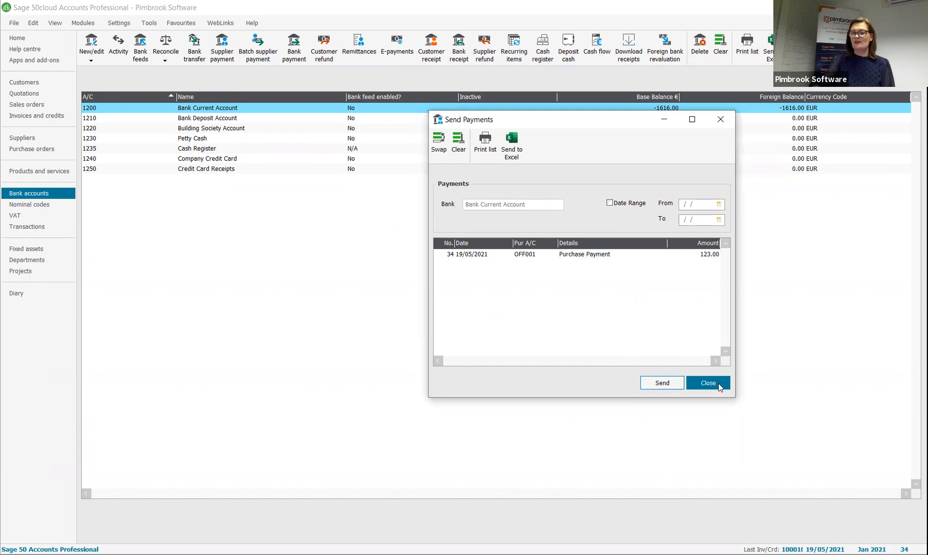
left_click(707, 382)
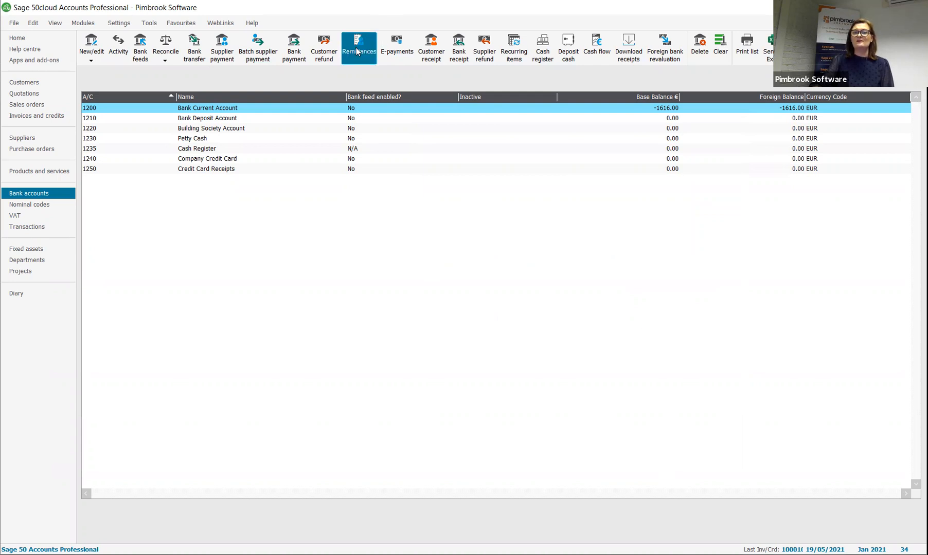
Step: Preview the A4 plain-paper remittance advice for the 123.00 Office Supplies payment
left_click(358, 46)
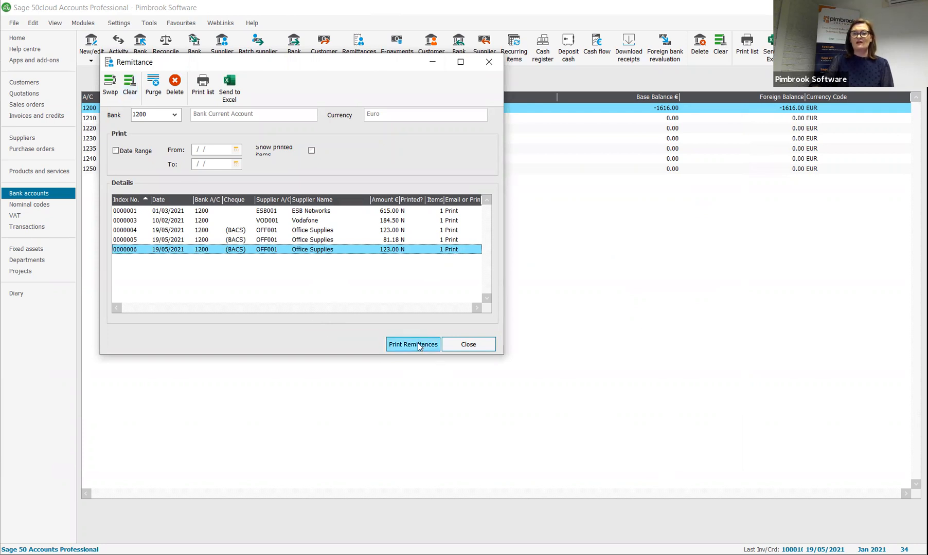
left_click(412, 345)
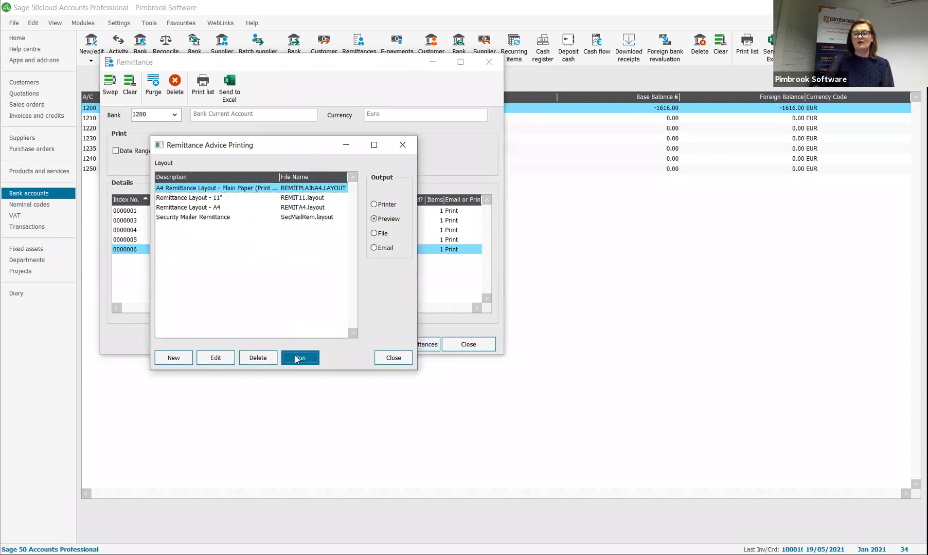
left_click(300, 358)
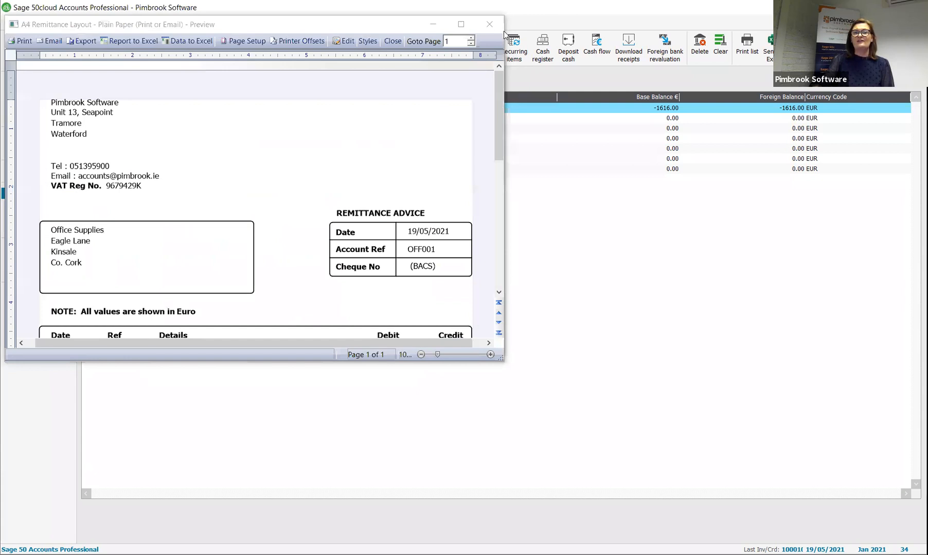
Step: Maximise the remittance preview showing the 123.00 Stationery credit
left_click(461, 25)
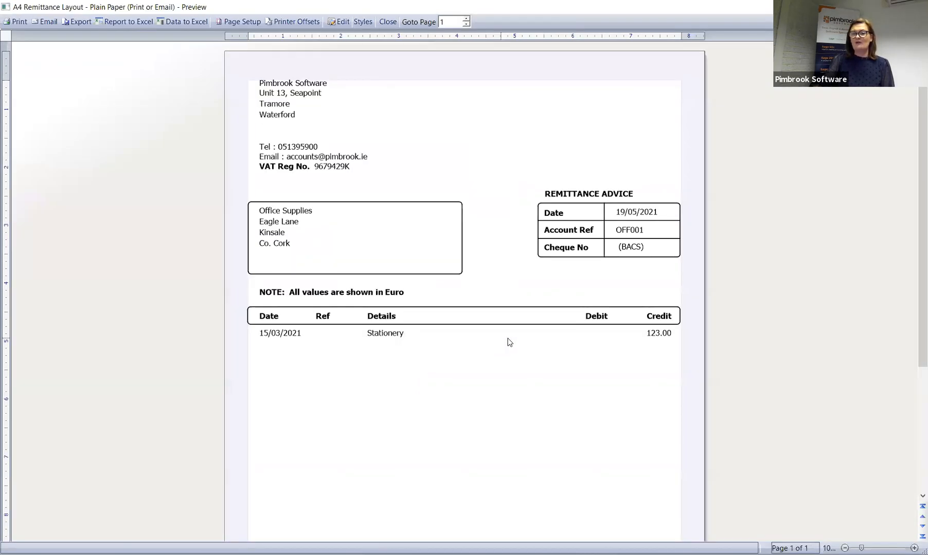
mouse_move(406, 458)
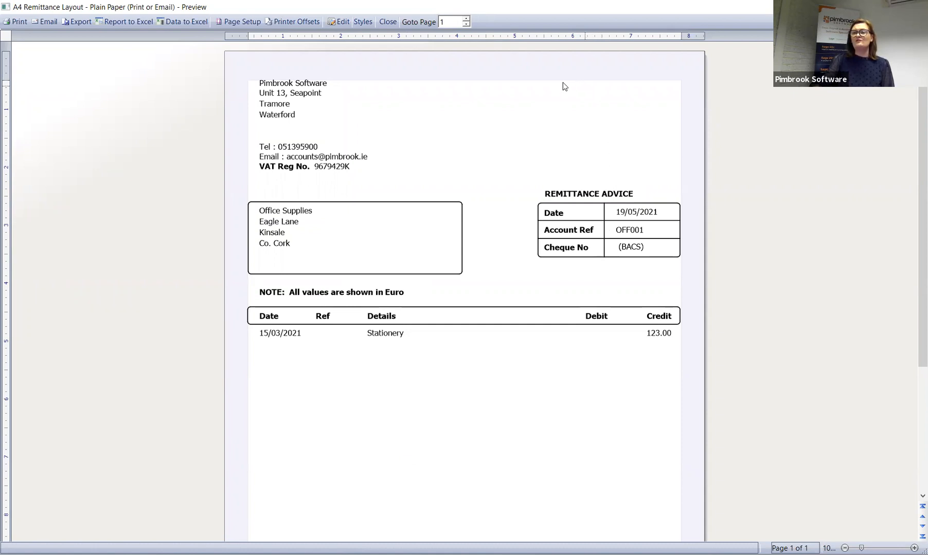
mouse_move(539, 98)
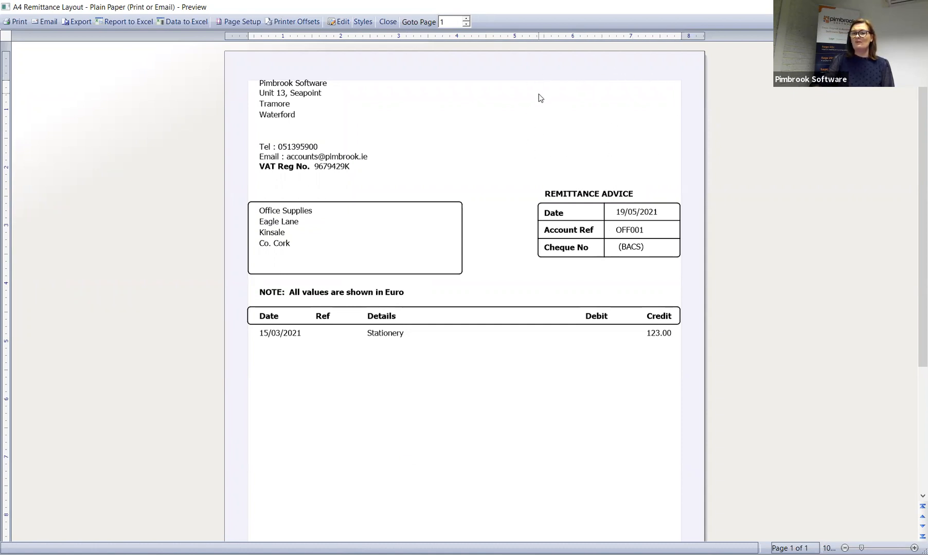
mouse_move(428, 198)
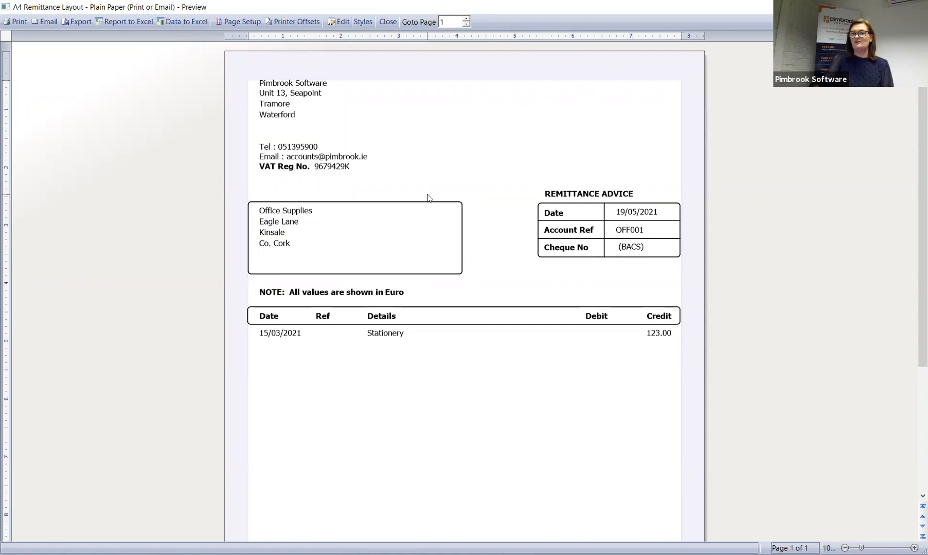